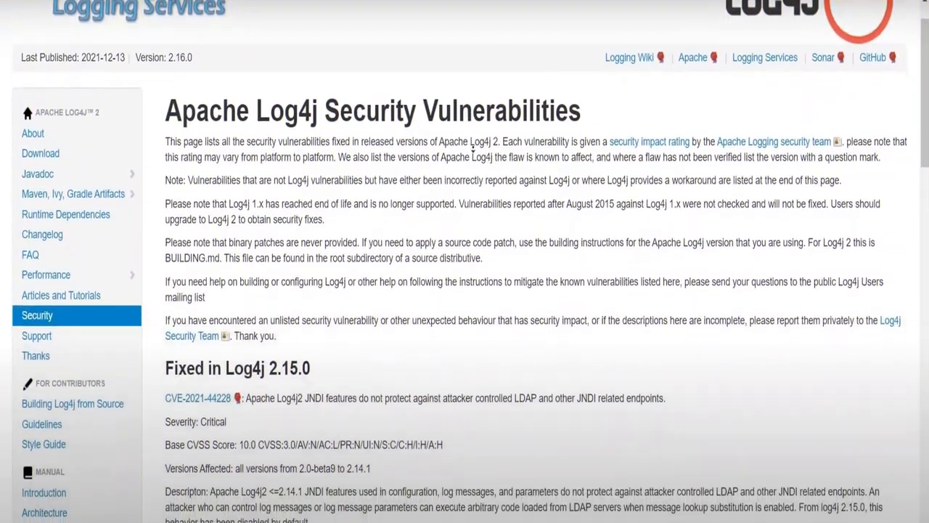
Scroll to the Fixed in Log4j 2.15.0 and 2.13.2 entries and select text about CVE-2021-44228.
scroll("down", 3)
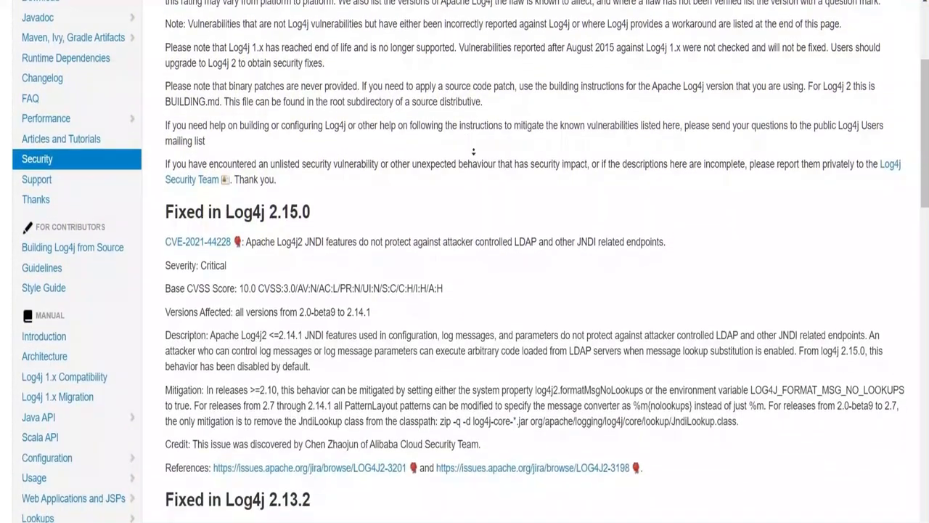
scroll("down", 3)
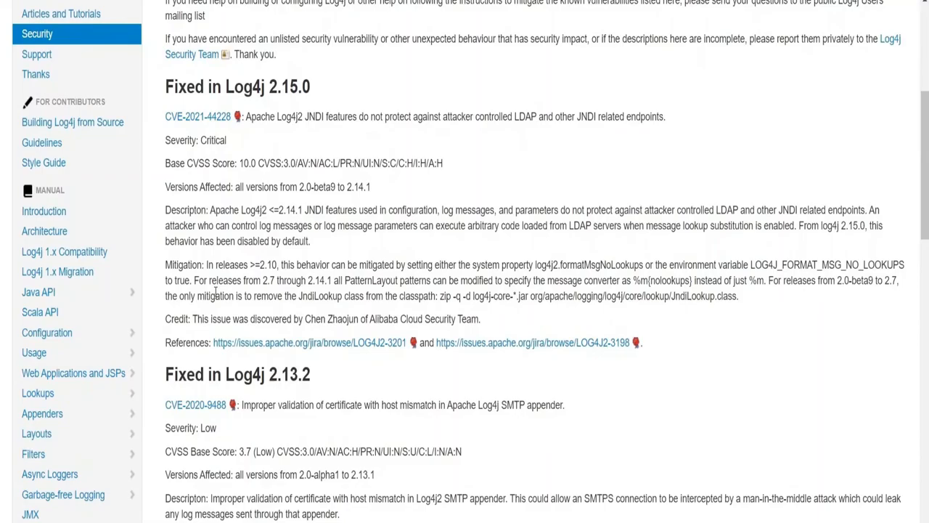
left_click_drag(166, 264, 481, 320)
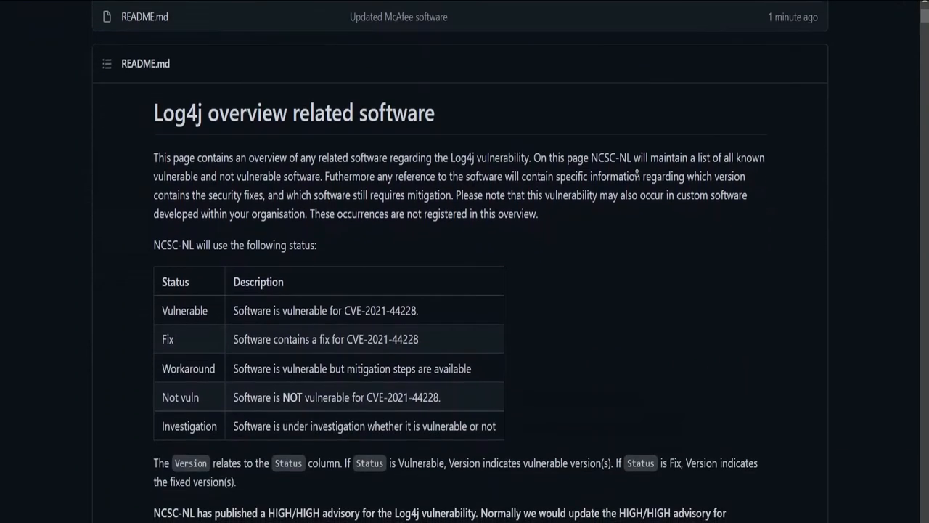
Scroll the README's software overview table from the status legend through Apache, Apereo, Apigee, Aptible to Atlassian.
scroll("down", 3)
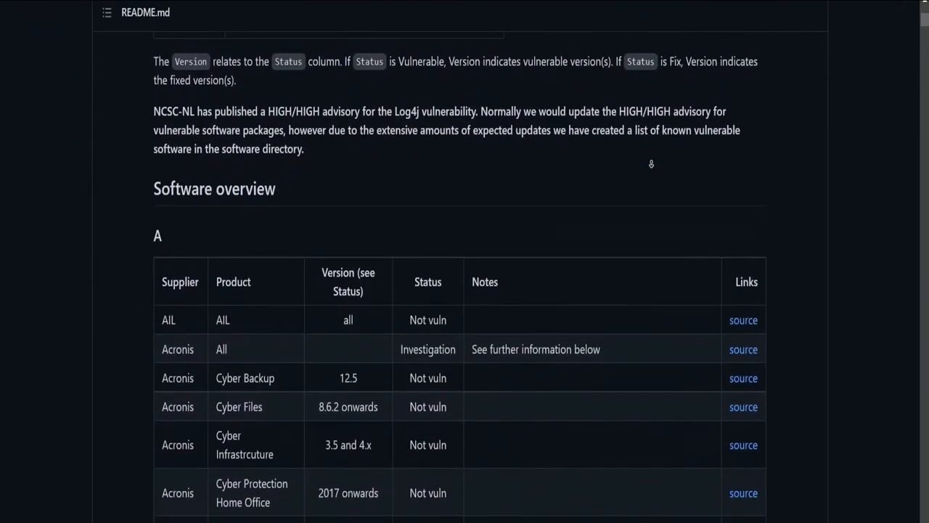
scroll("down", 3)
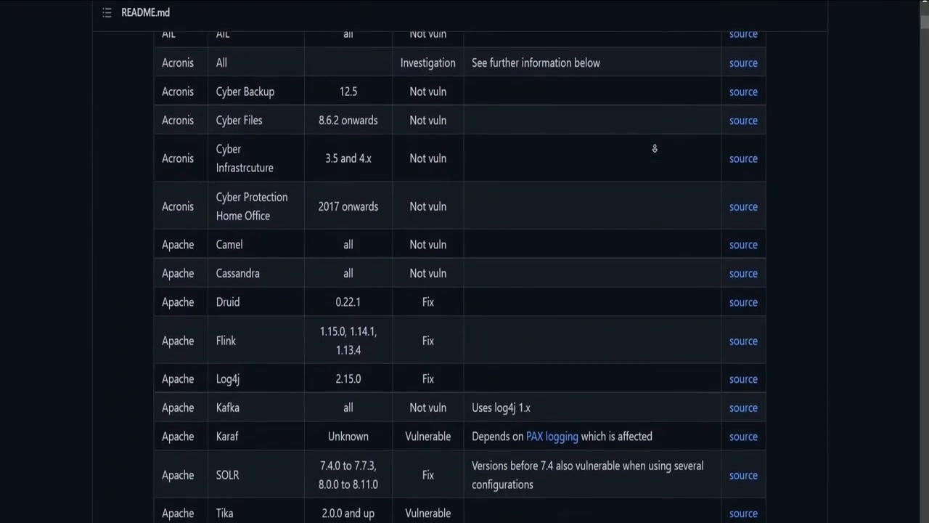
scroll("down", 3)
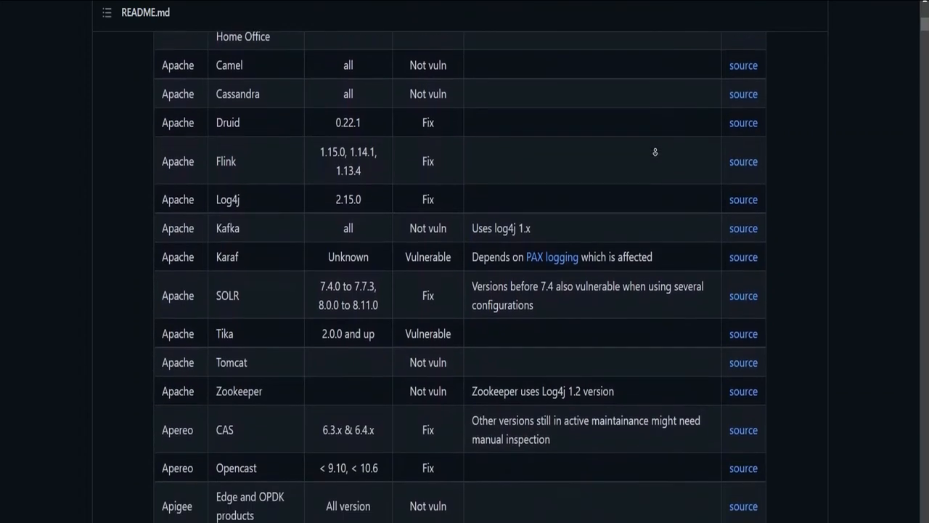
scroll("down", 3)
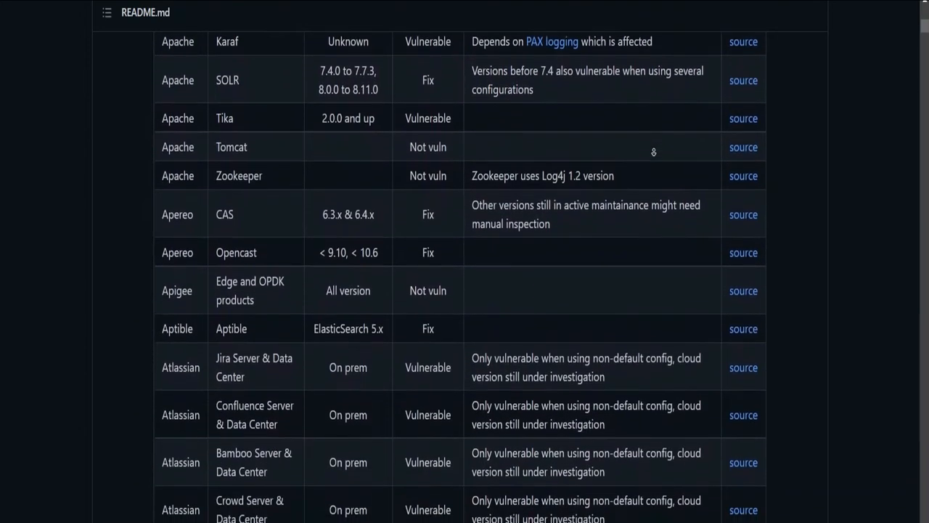